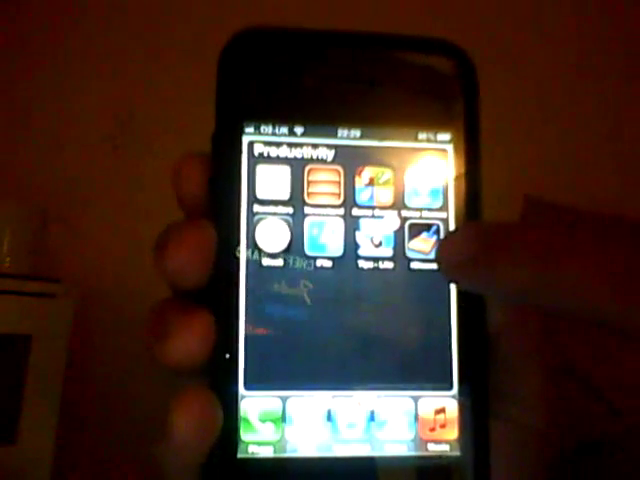
# - Launch iCleaner from the Productivity folder to clean junk files before respring
pyautogui.click(438, 236)
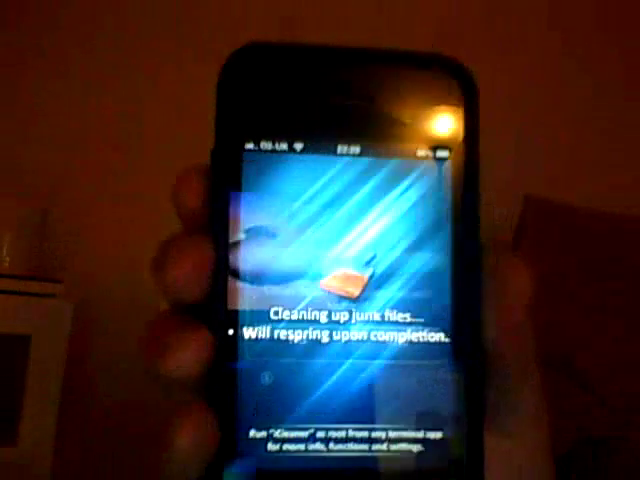